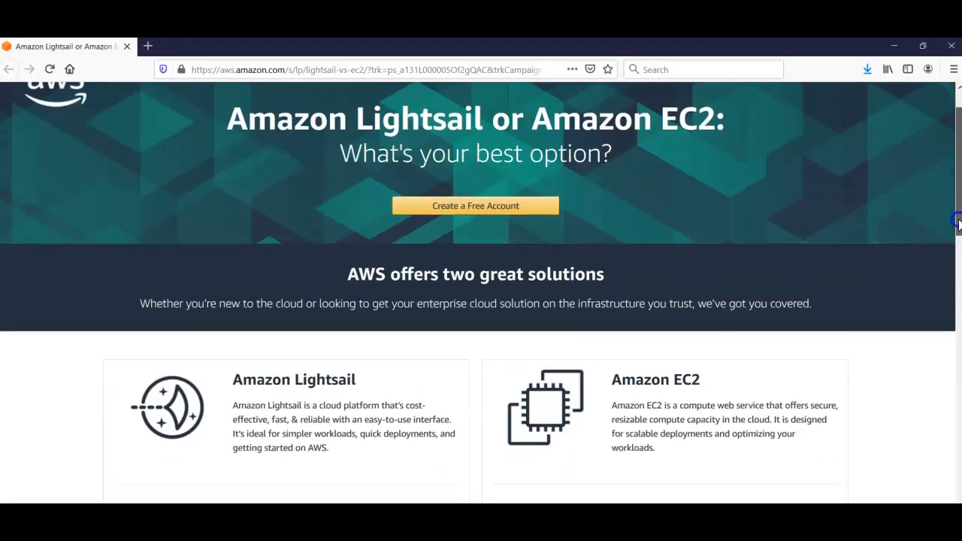
scroll("down", 3)
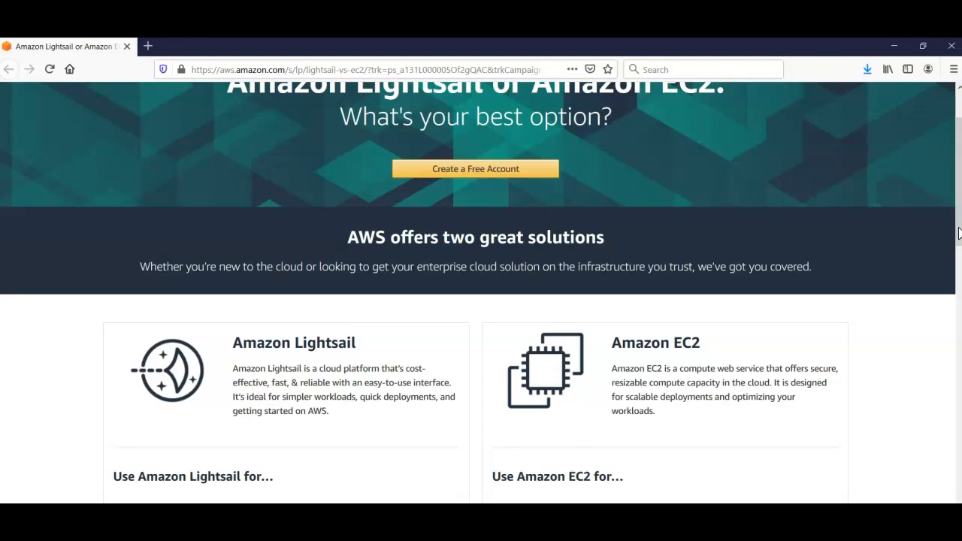
scroll("down", 3)
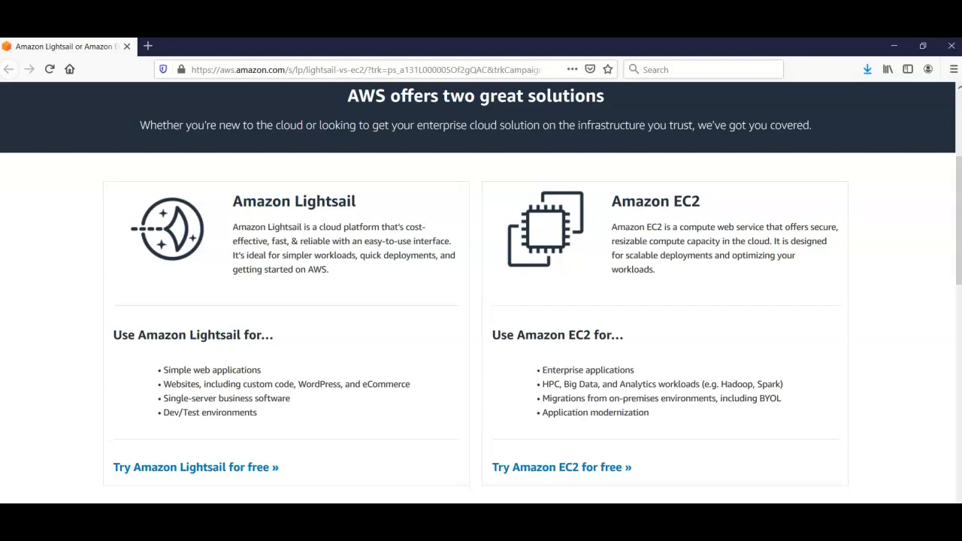
scroll("down", 3)
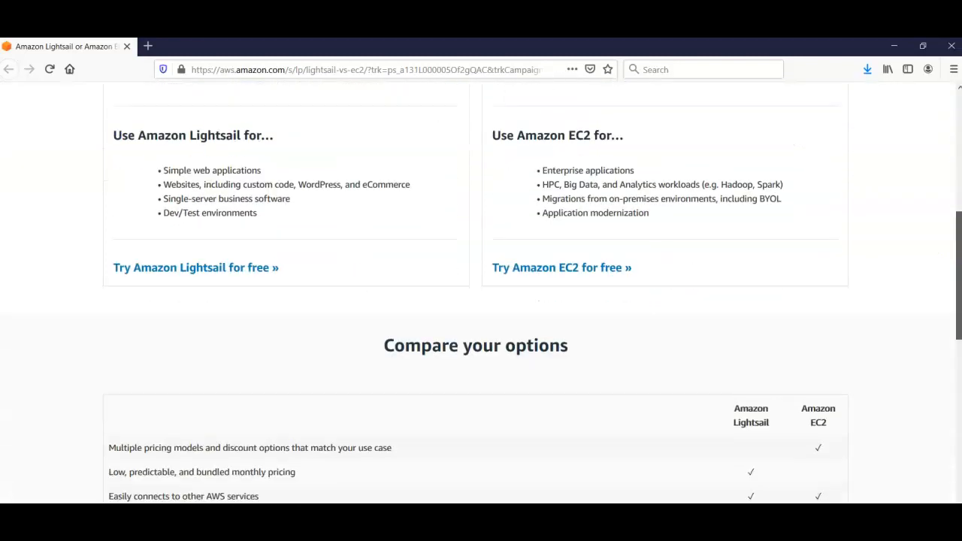
scroll("down", 3)
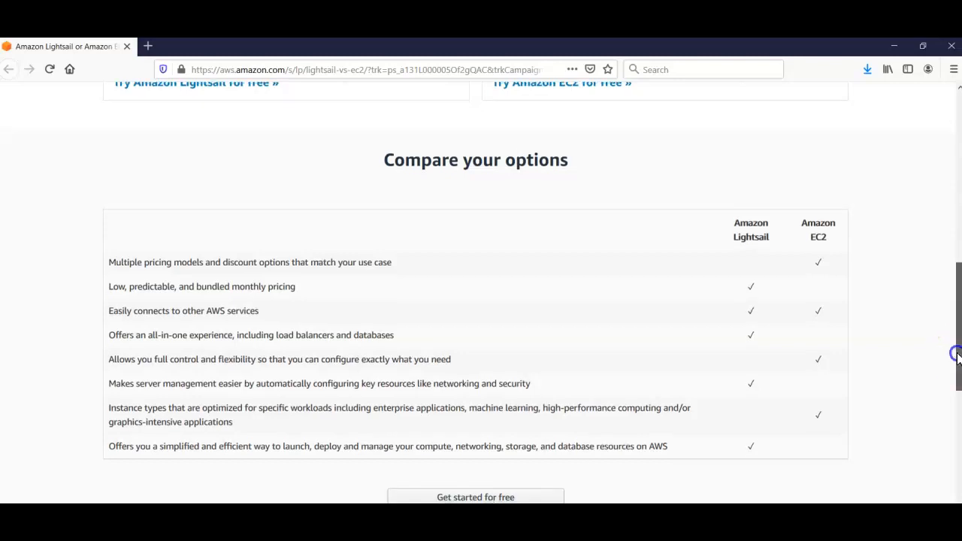
scroll("down", 3)
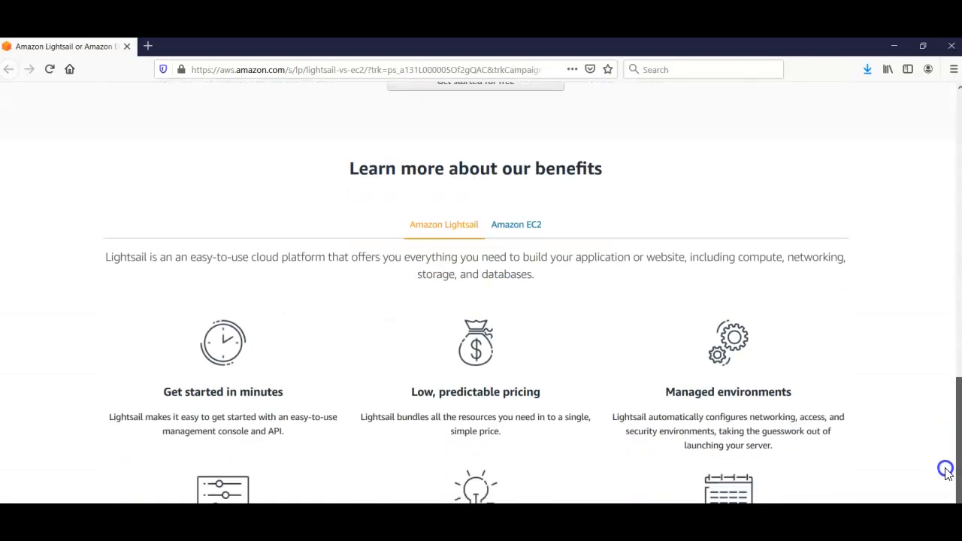
scroll("down", 3)
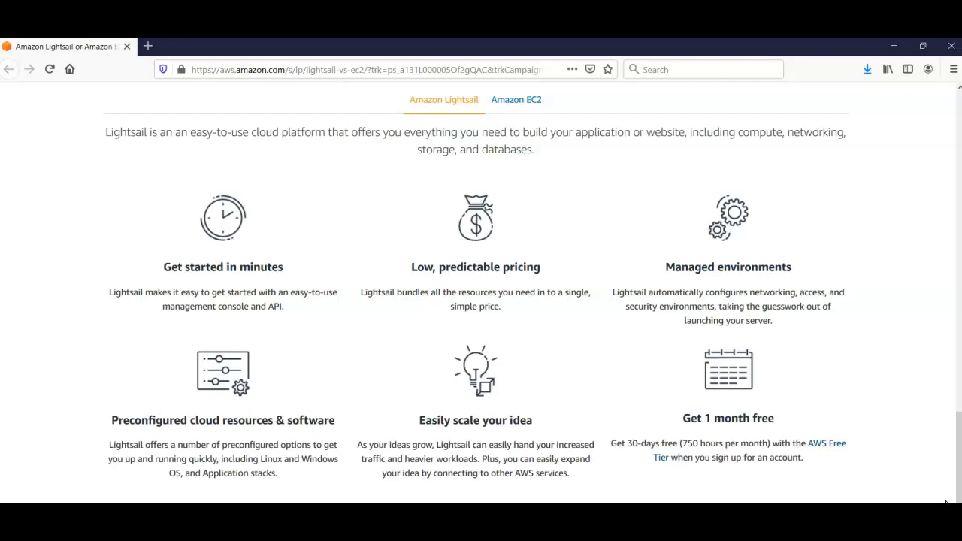
mouse_move(694, 304)
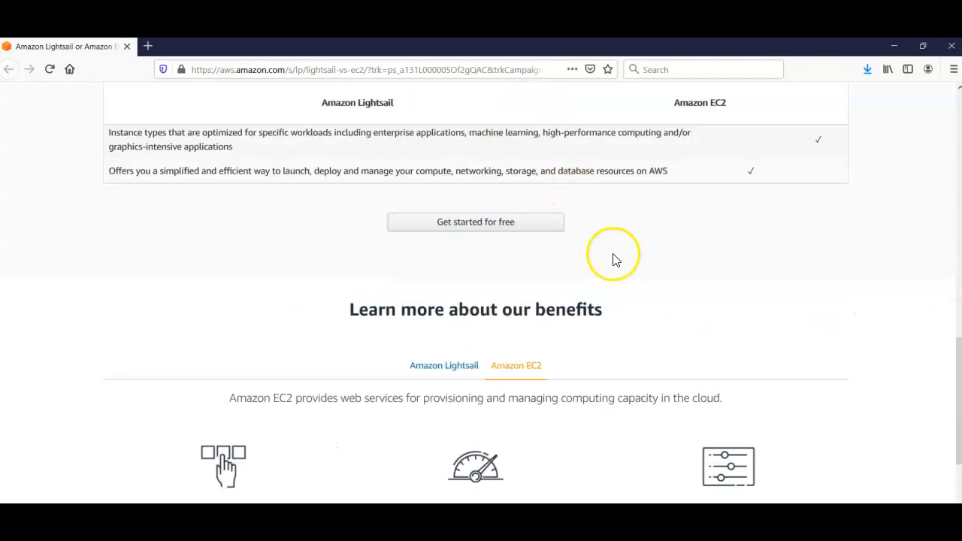
scroll("down", 3)
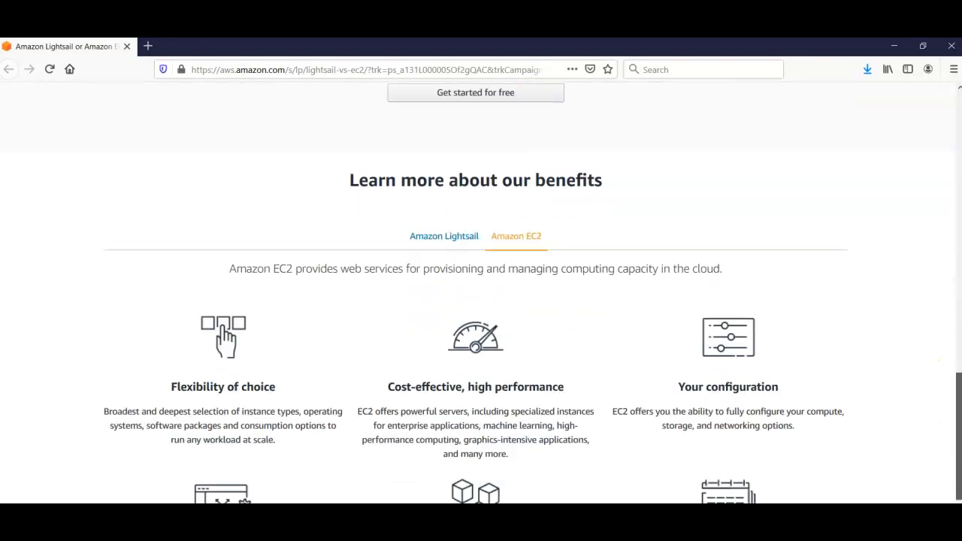
scroll("down", 3)
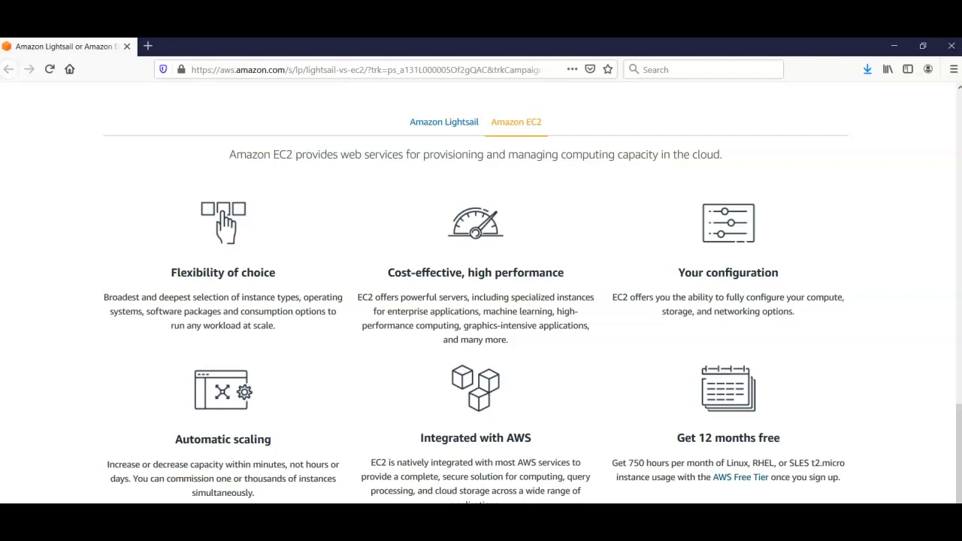
mouse_move(689, 428)
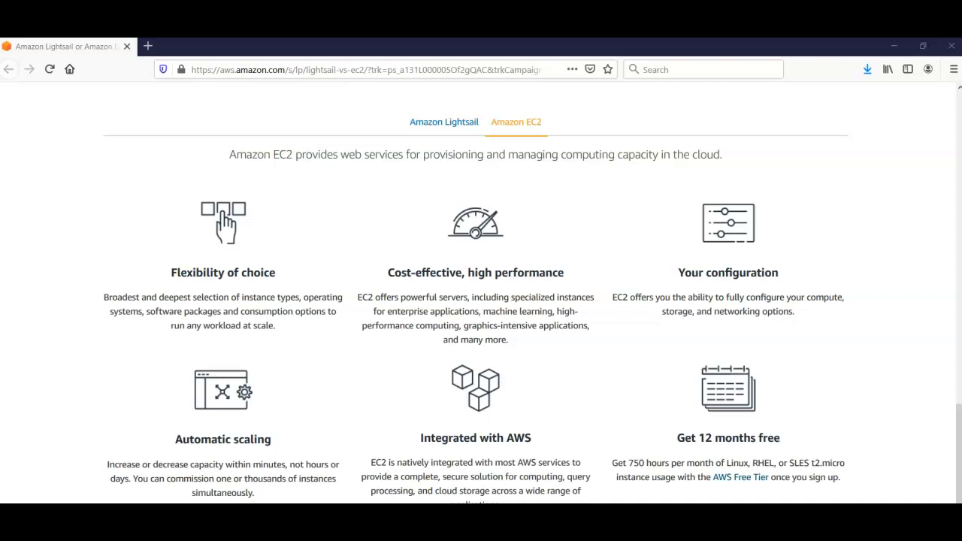
scroll("down", 3)
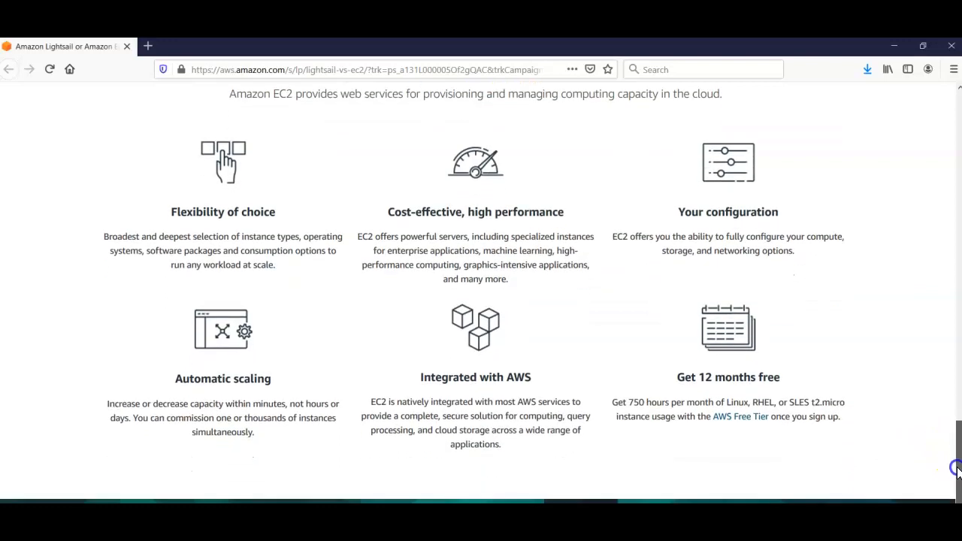